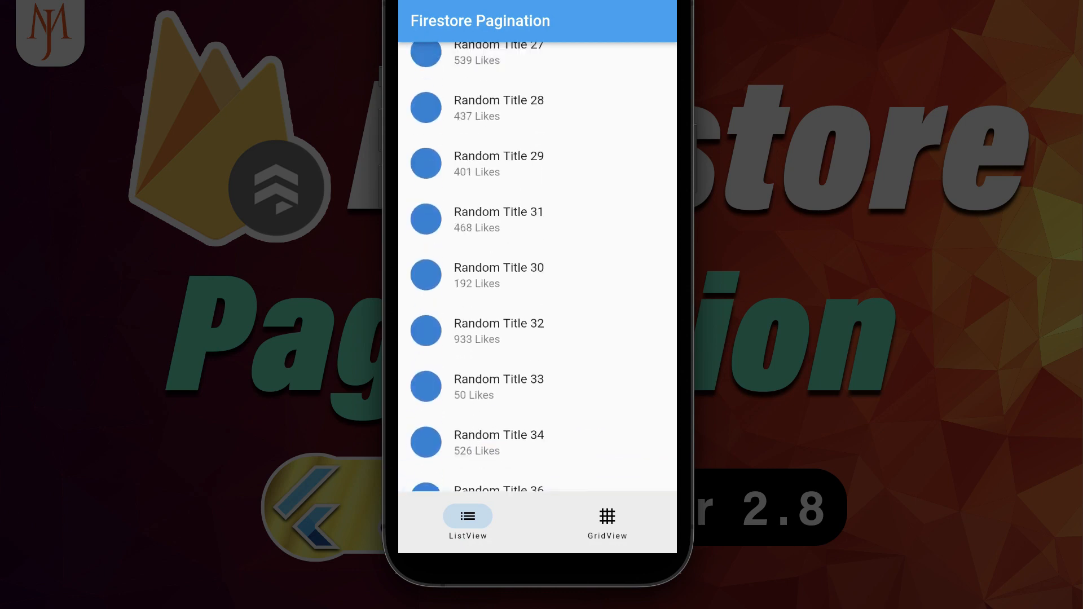
# Inside uploadRandom's loop over 500 numbers, add each generated Post with postCollection.add(post)
pyautogui.scroll(-3)
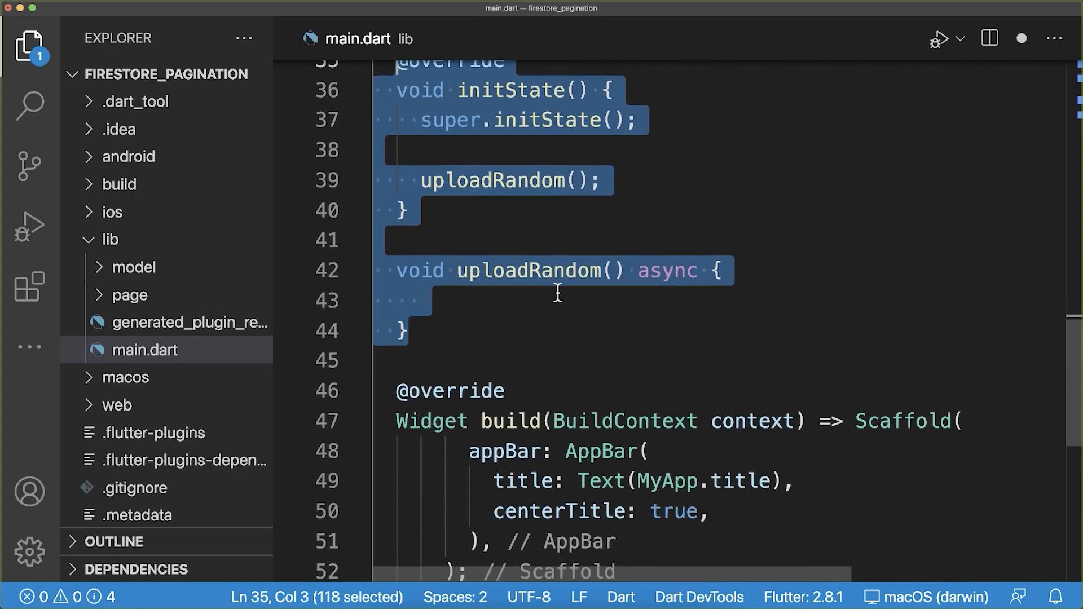
pyautogui.doubleClick(528, 270)
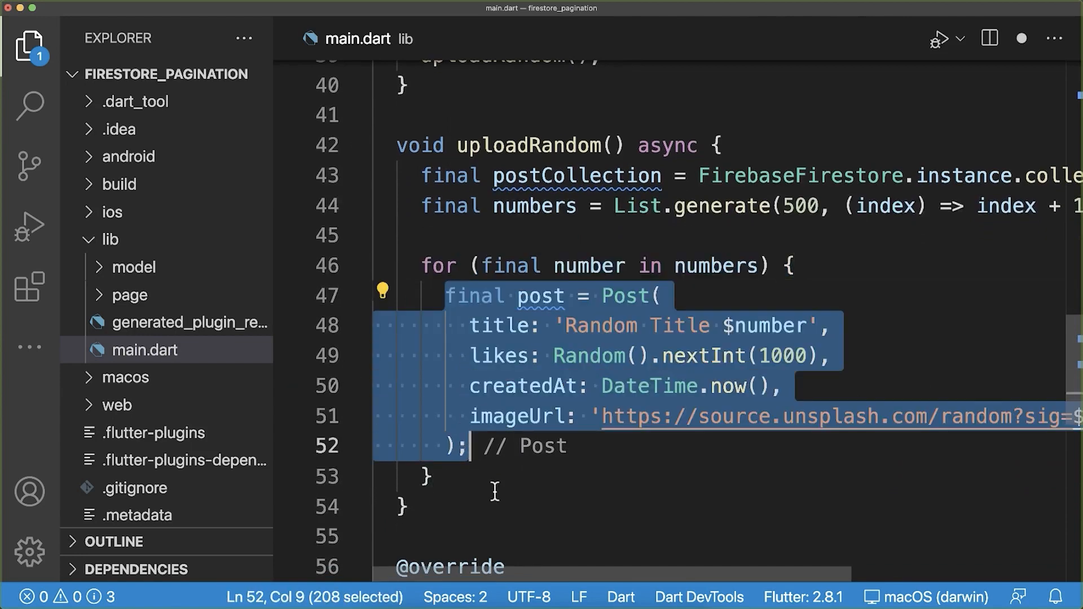
pyautogui.write('postCollection.add(post);')
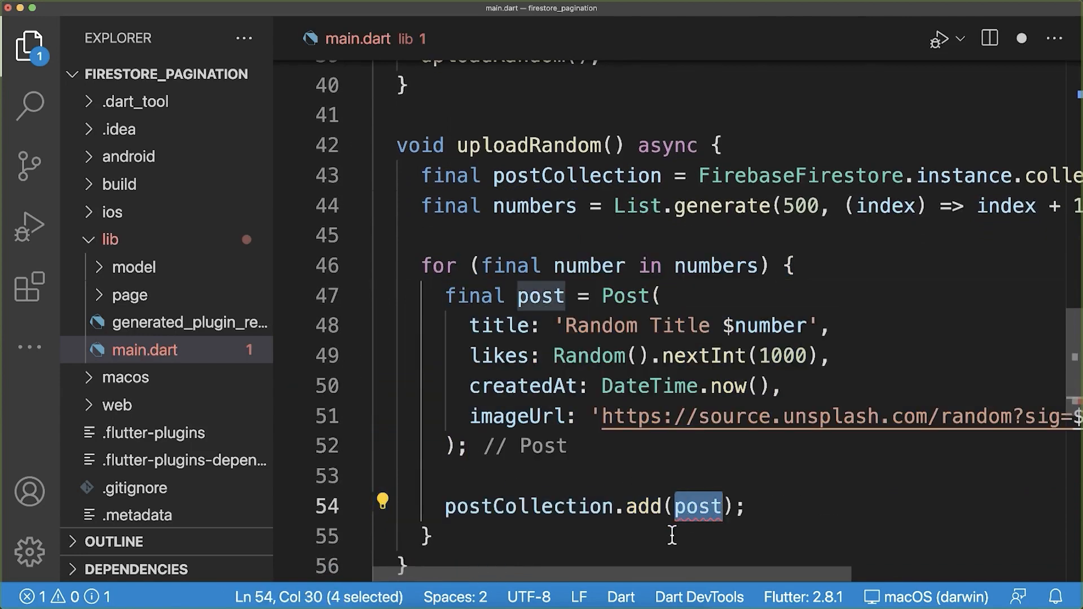
pyautogui.doubleClick(529, 507)
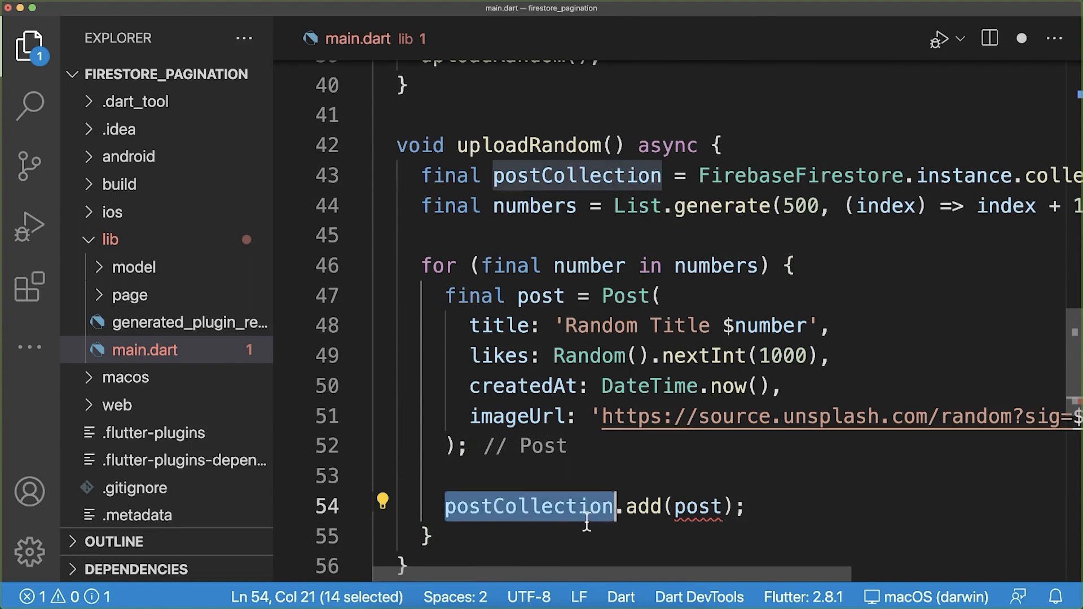
pyautogui.doubleClick(699, 506)
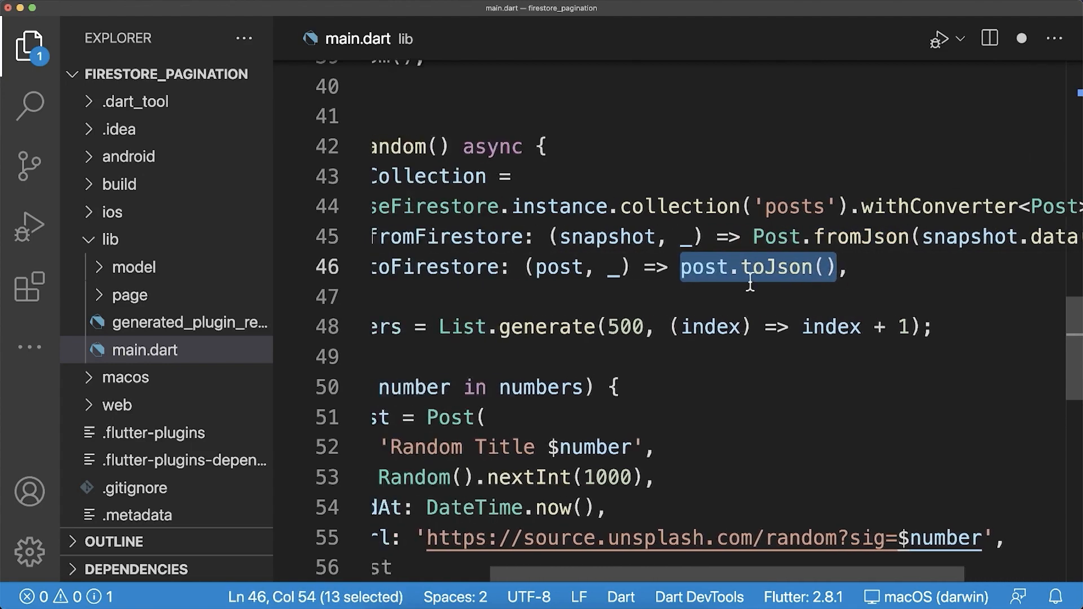
# Append withConverter<Post> using Post.fromJson and post.toJson() to collection('posts')
pyautogui.hscroll(-3)
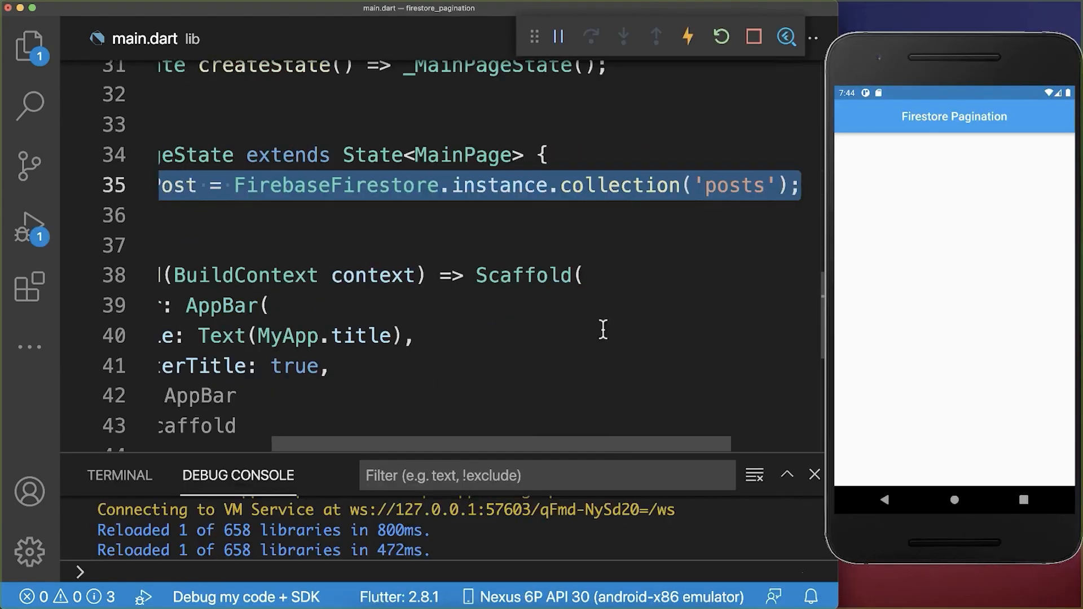
# Make the body a FirestoreListView with query: queryPost
pyautogui.doubleClick(735, 185)
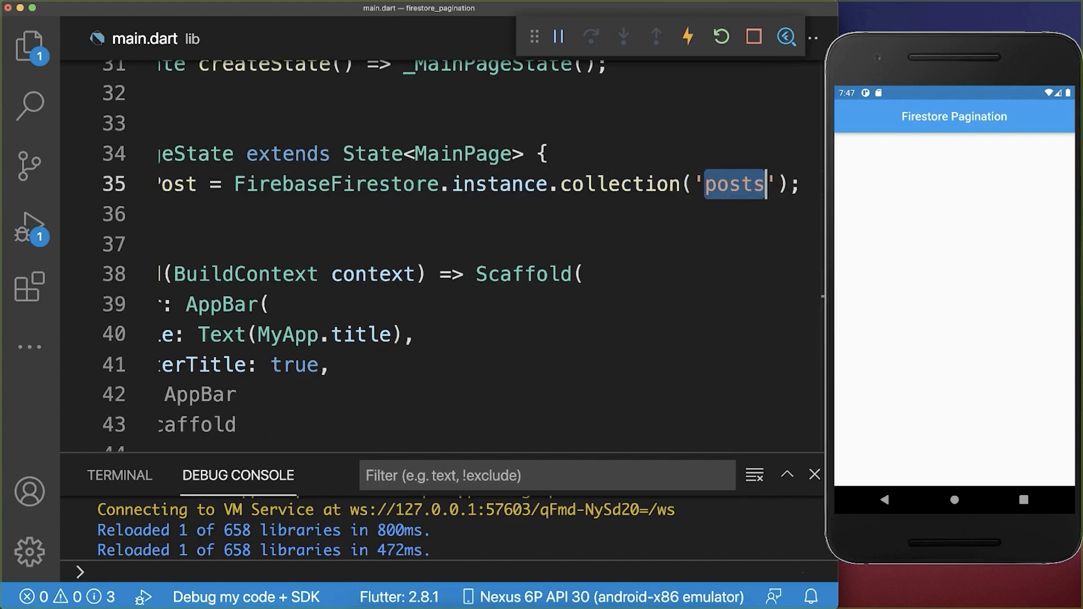
pyautogui.write('body: FirestoreListView(')
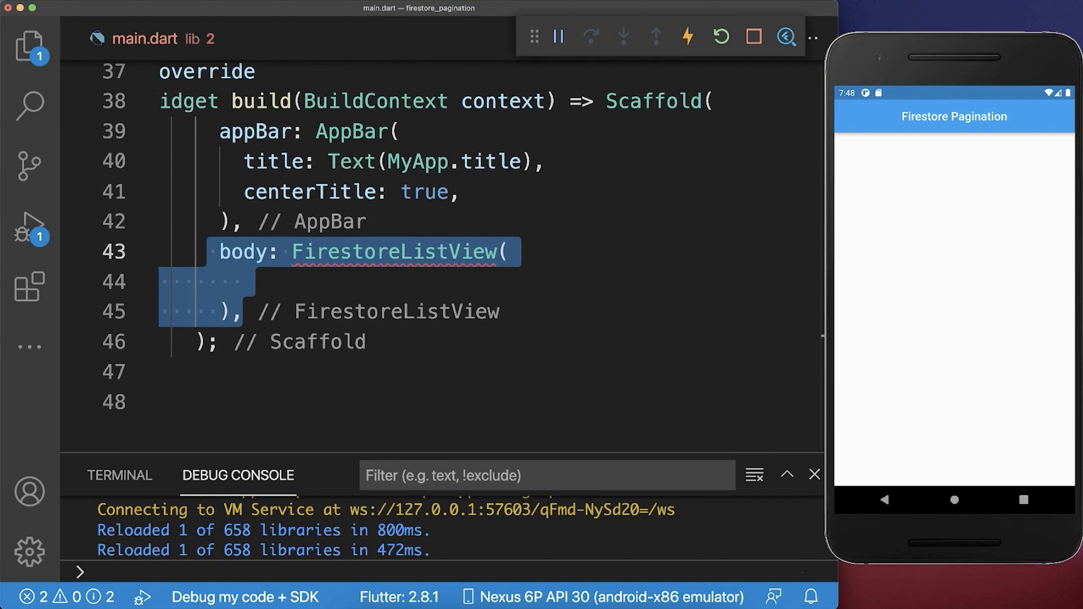
pyautogui.write('query: queryPost,')
pyautogui.write('itemBuilder: (context, snapshot) {')
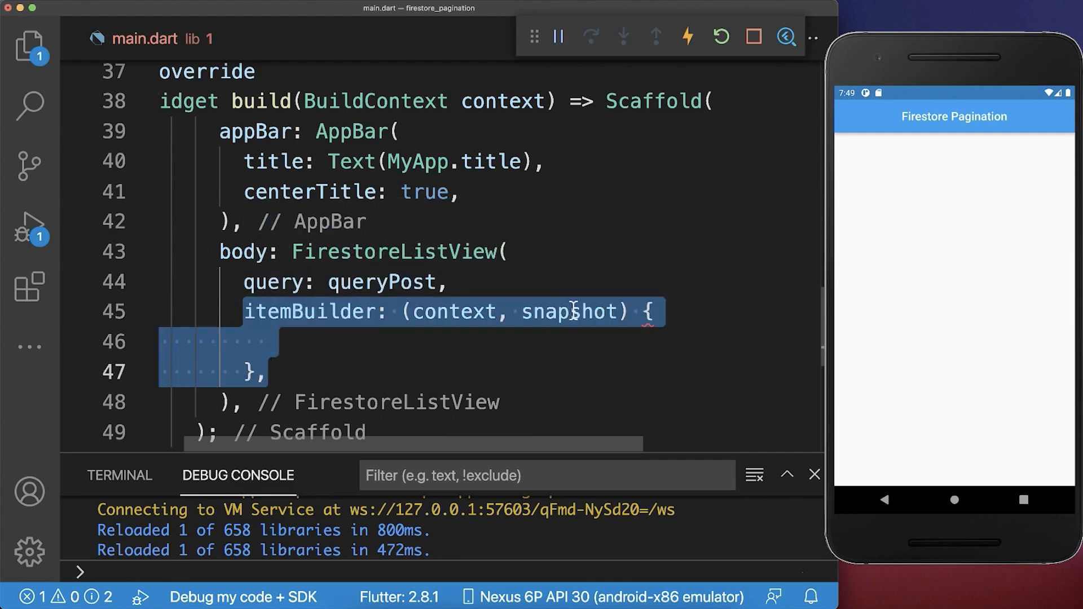
# In the itemBuilder read final post = snapshot.data() and type the view as <Post>
pyautogui.doubleClick(567, 311)
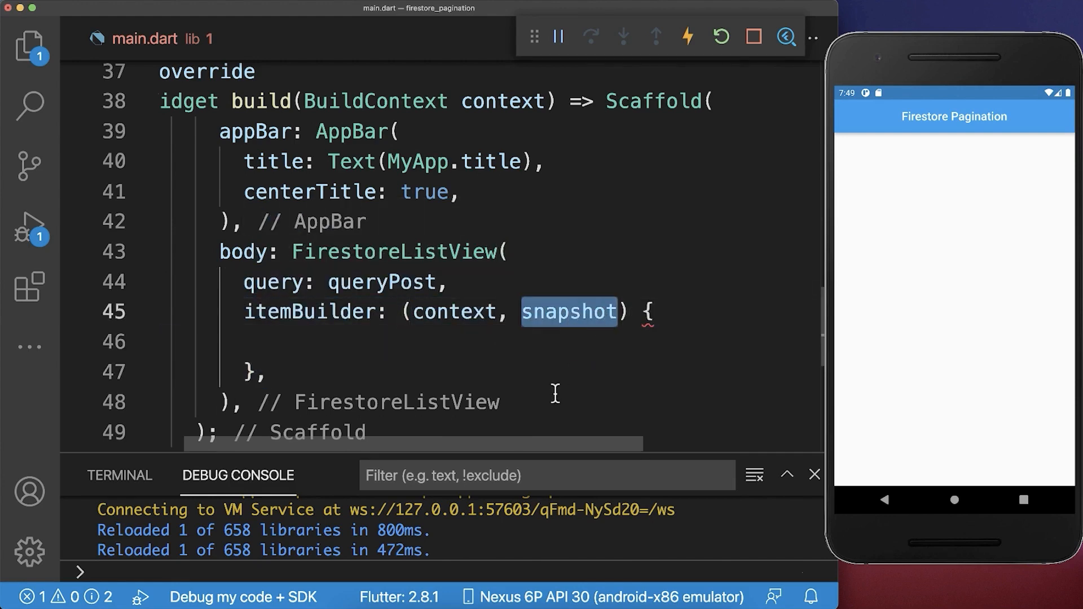
pyautogui.write('final post = snapshot.data();')
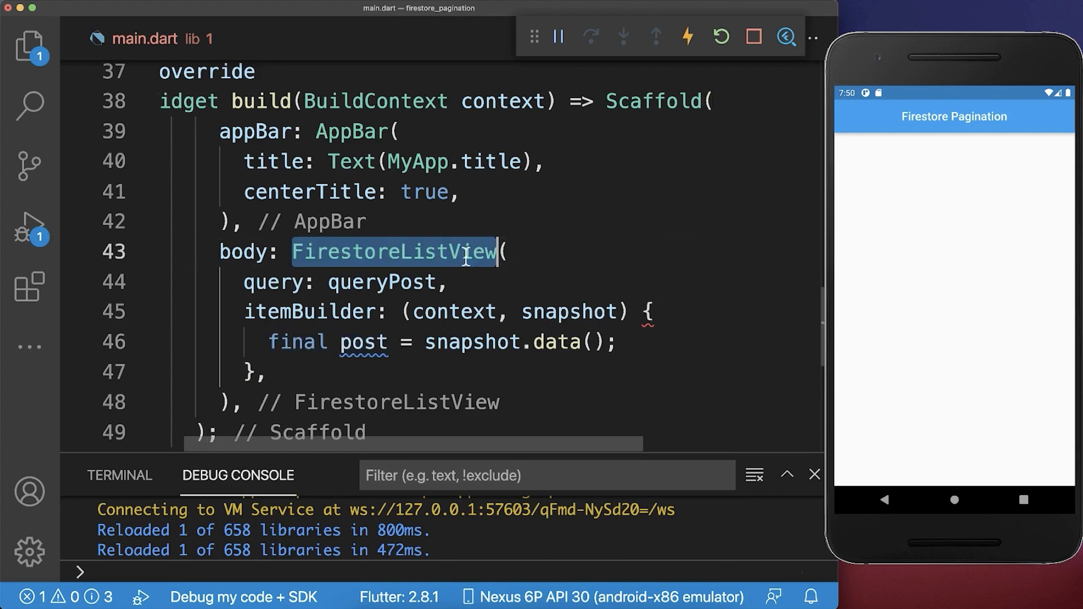
pyautogui.write('<Post>')
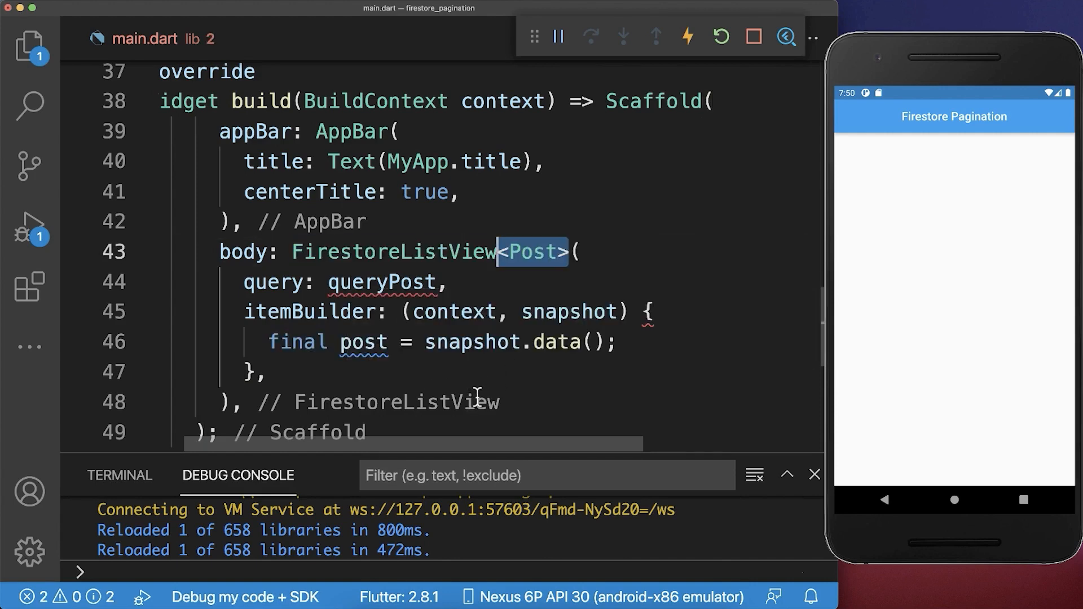
pyautogui.doubleClick(381, 282)
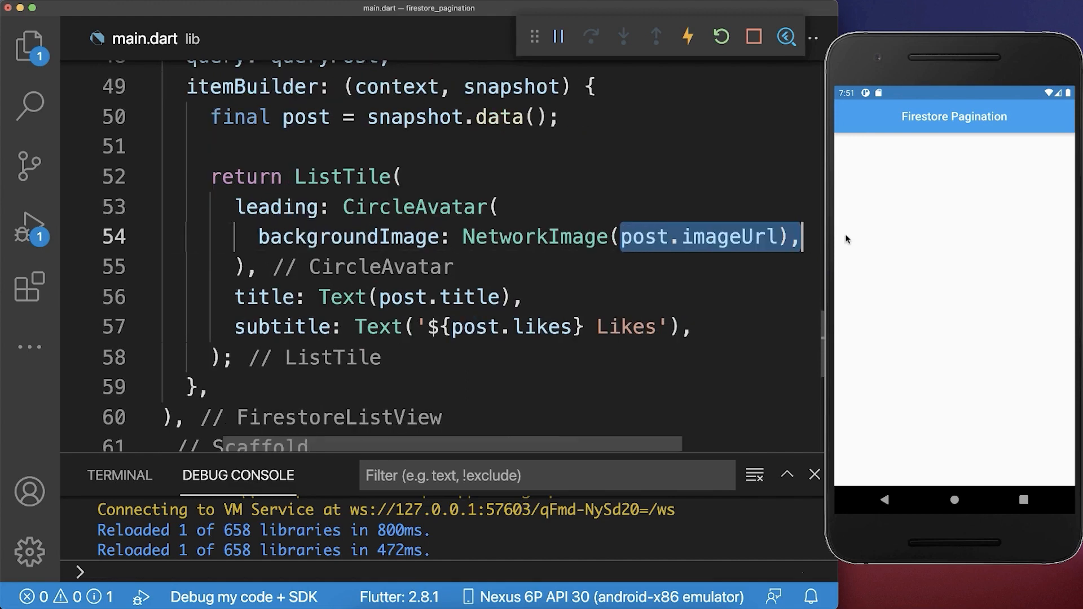
# Return a ListTile with CircleAvatar of post.imageUrl, title post.title and likes subtitle
pyautogui.click(814, 475)
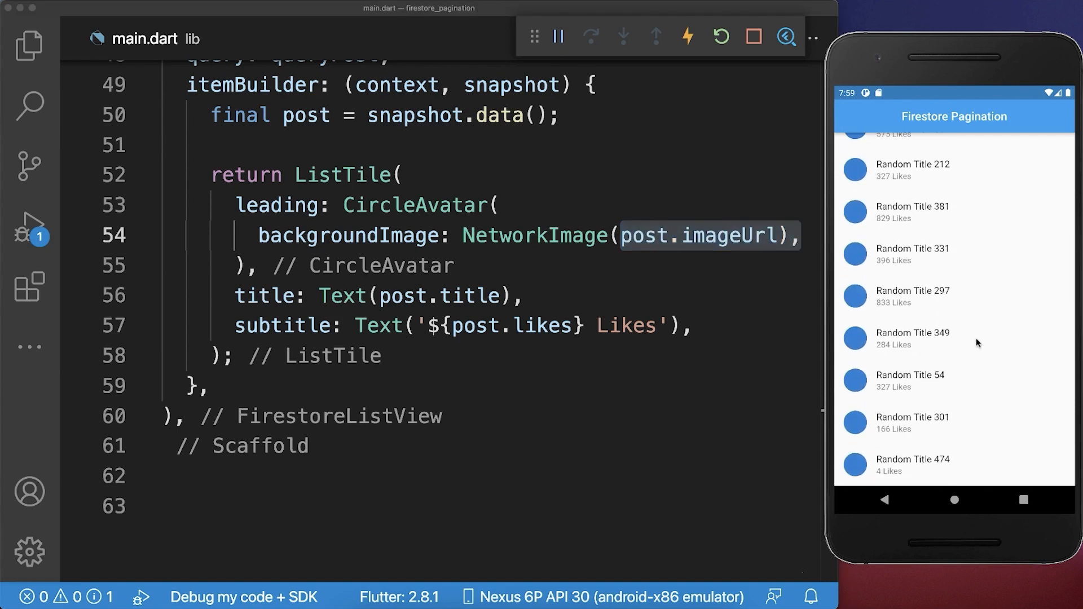
# Scroll the emulator post list to test loading, then give FirestoreListView pageSize: 20
pyautogui.scroll(-3)
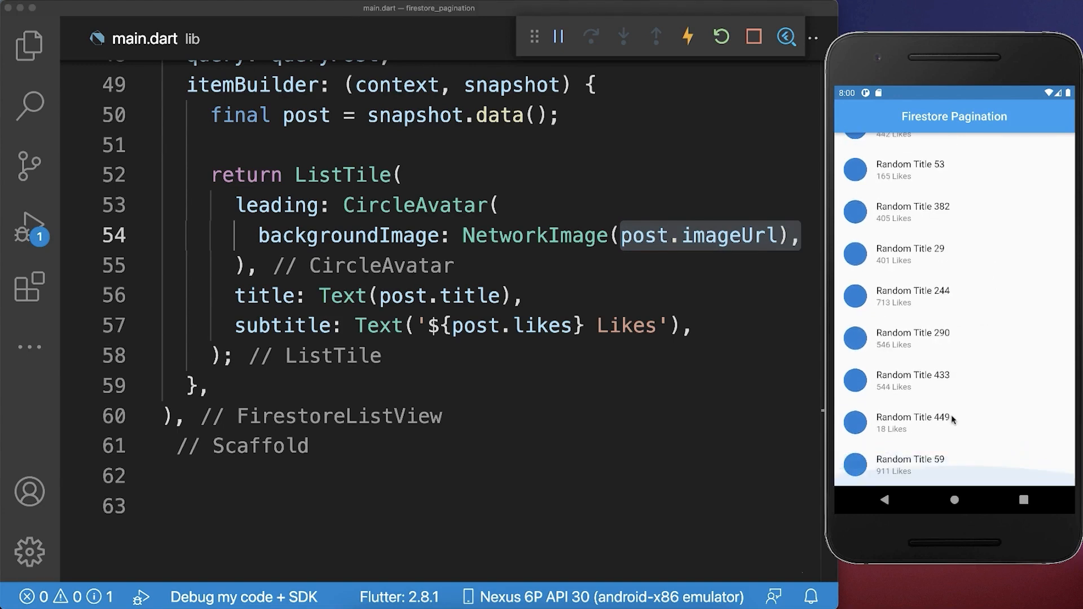
pyautogui.scroll(-3)
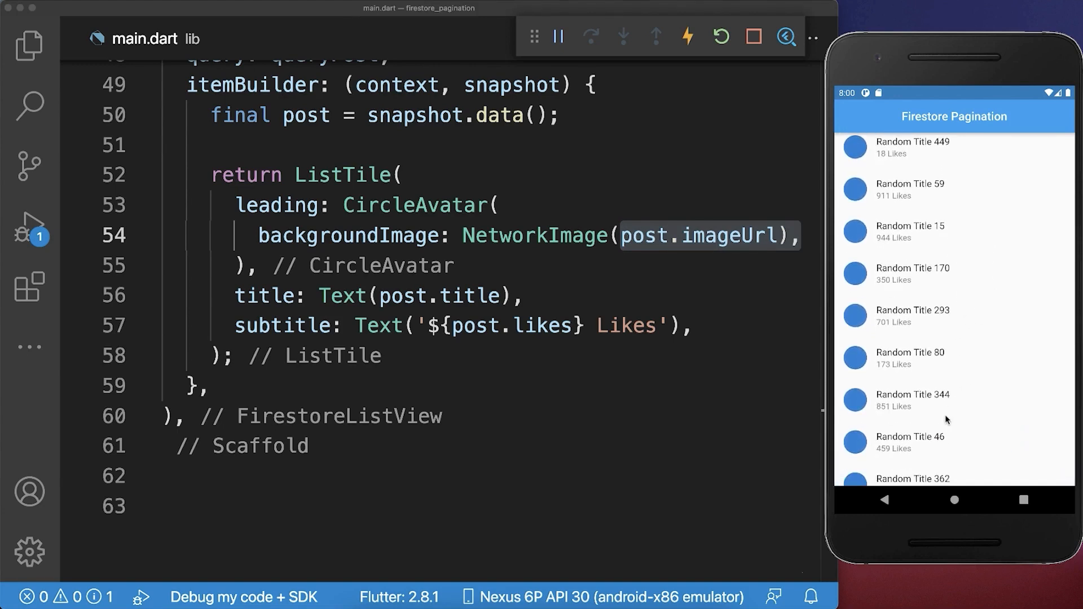
pyautogui.scroll(-3)
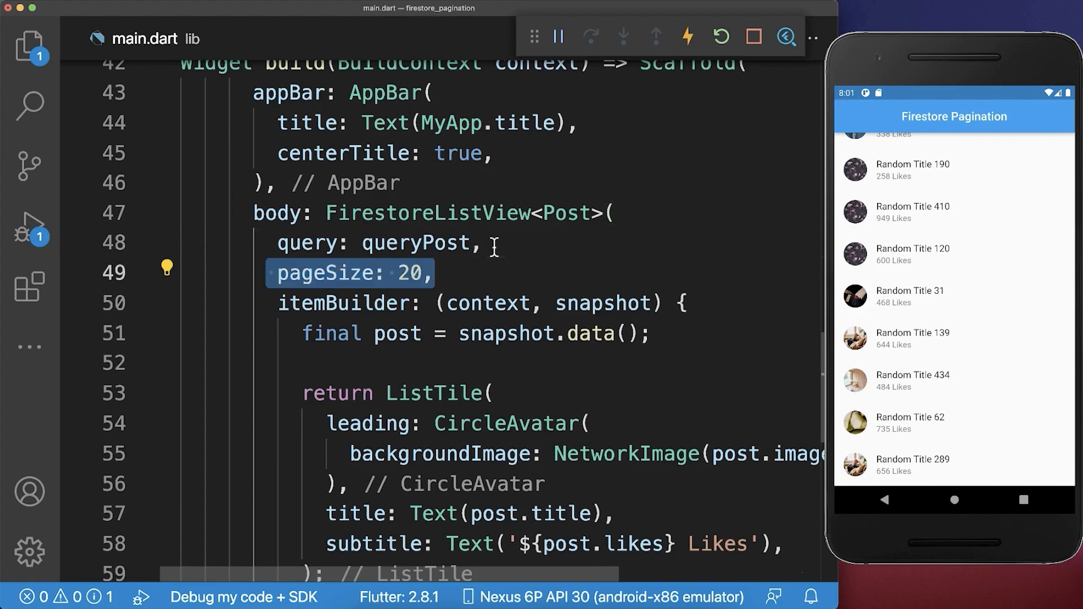
pyautogui.moveTo(943, 325)
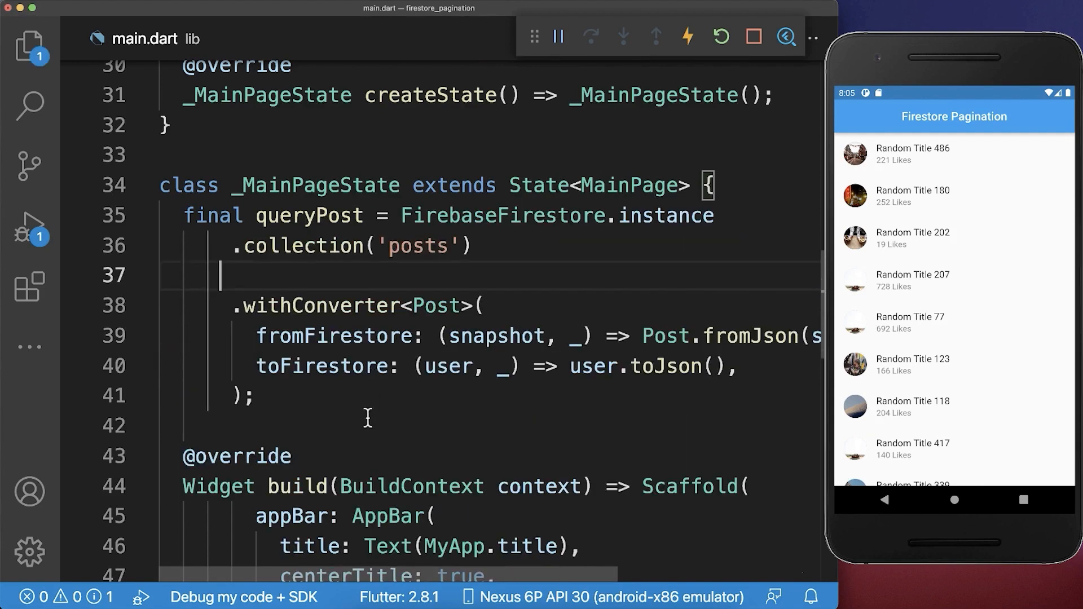
# Add .orderBy('createdAt') to queryPost and scroll the reloaded list in creation order
pyautogui.write(".orderBy('createdAt')")
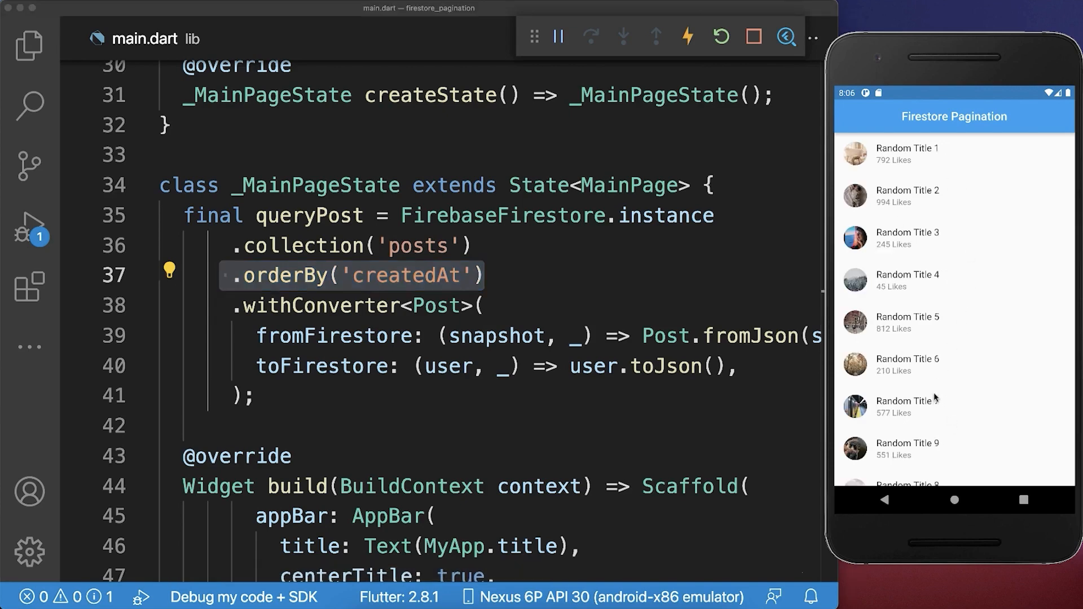
pyautogui.scroll(-3)
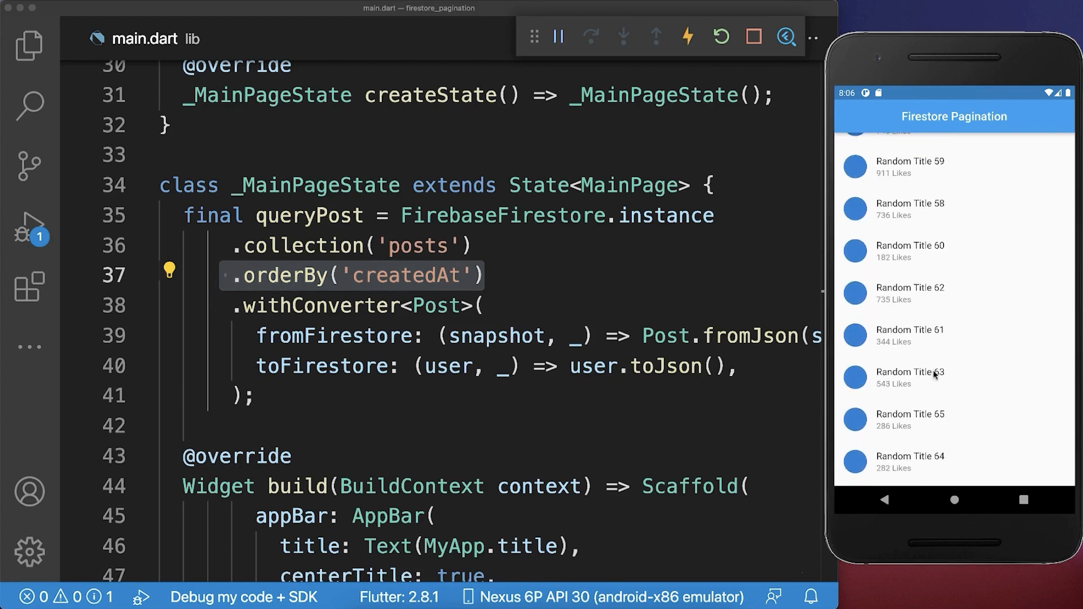
pyautogui.scroll(-3)
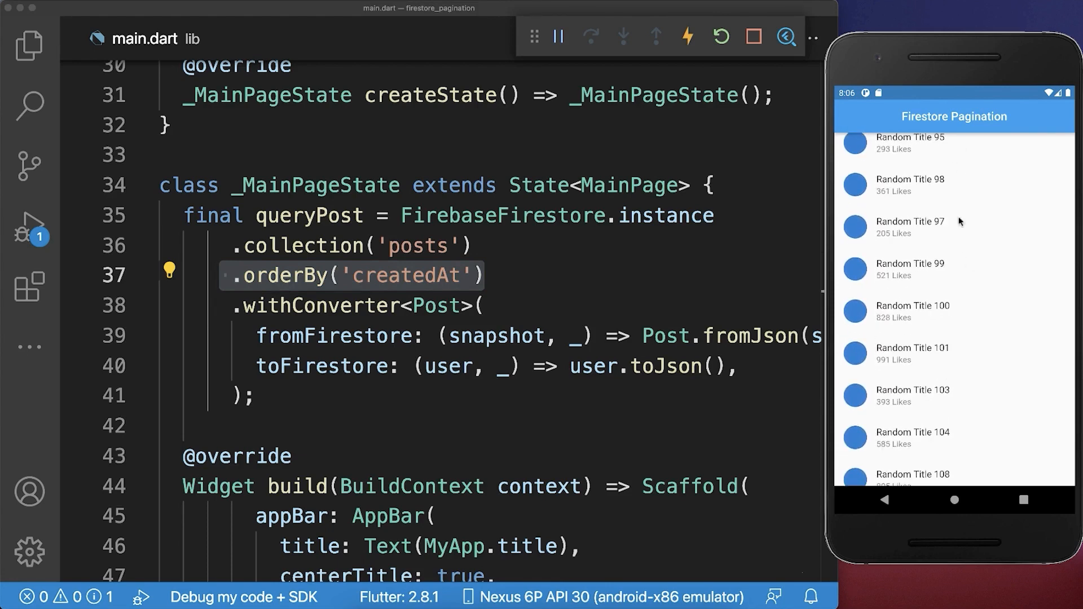
pyautogui.scroll(-3)
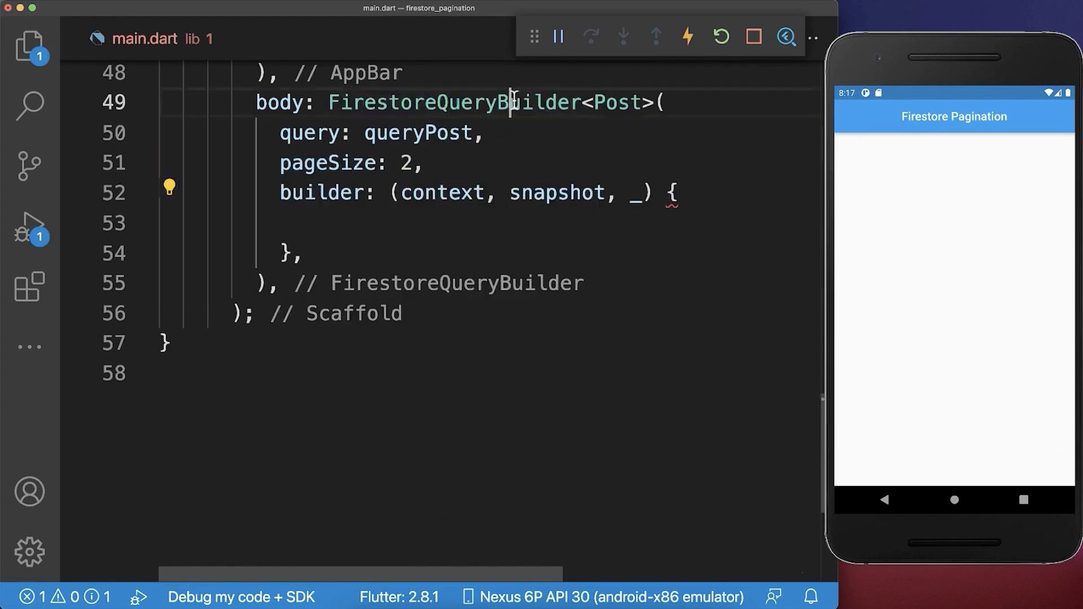
# Return GridView.builder with crossAxisCount 2 and itemCount: snapshot.docs.length
pyautogui.doubleClick(454, 102)
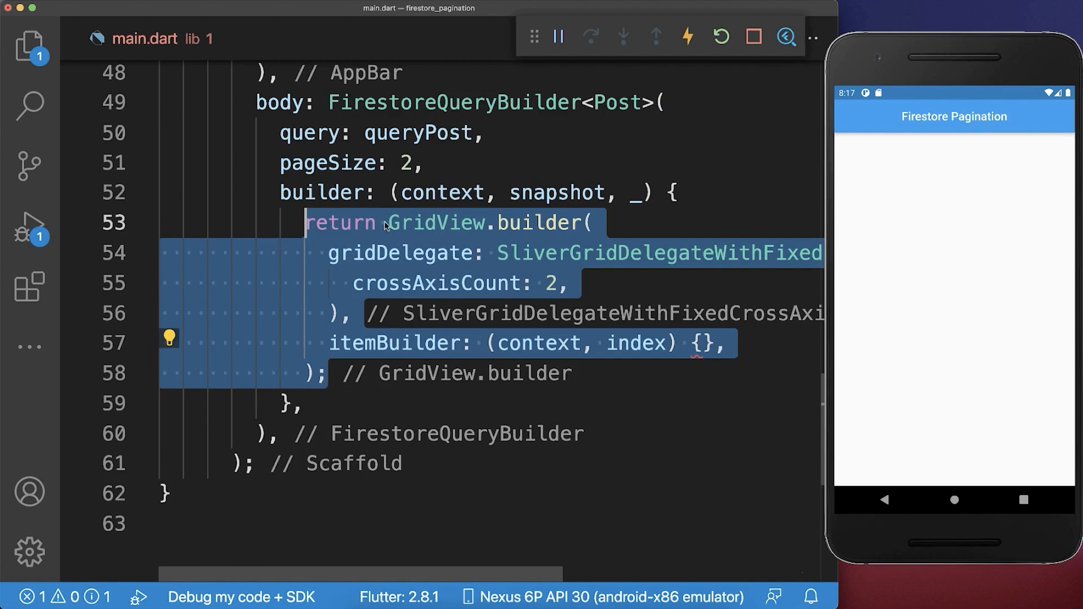
pyautogui.moveTo(435, 222)
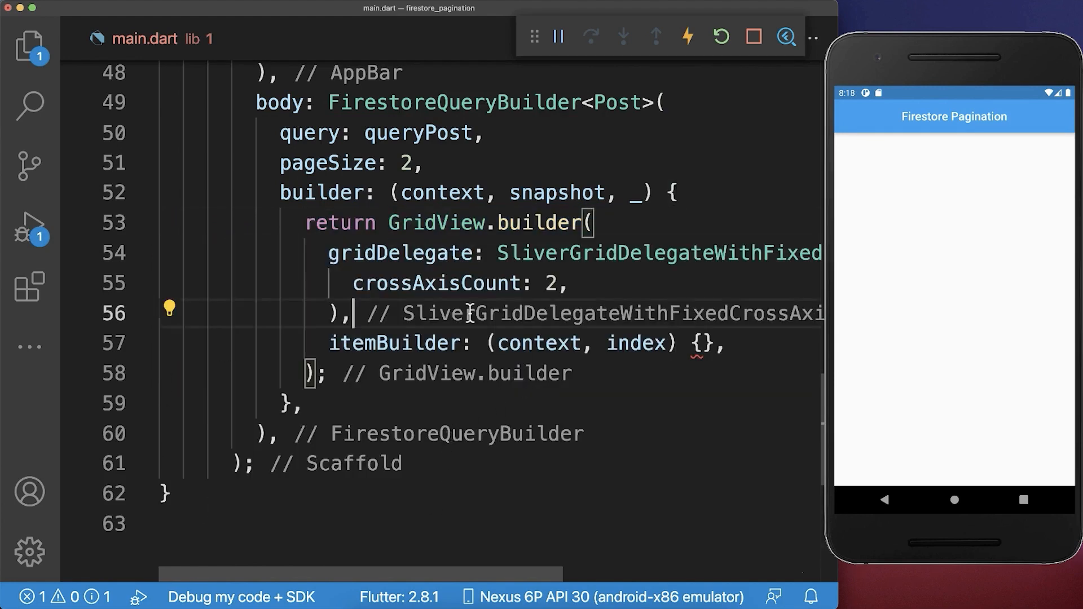
pyautogui.doubleClick(556, 192)
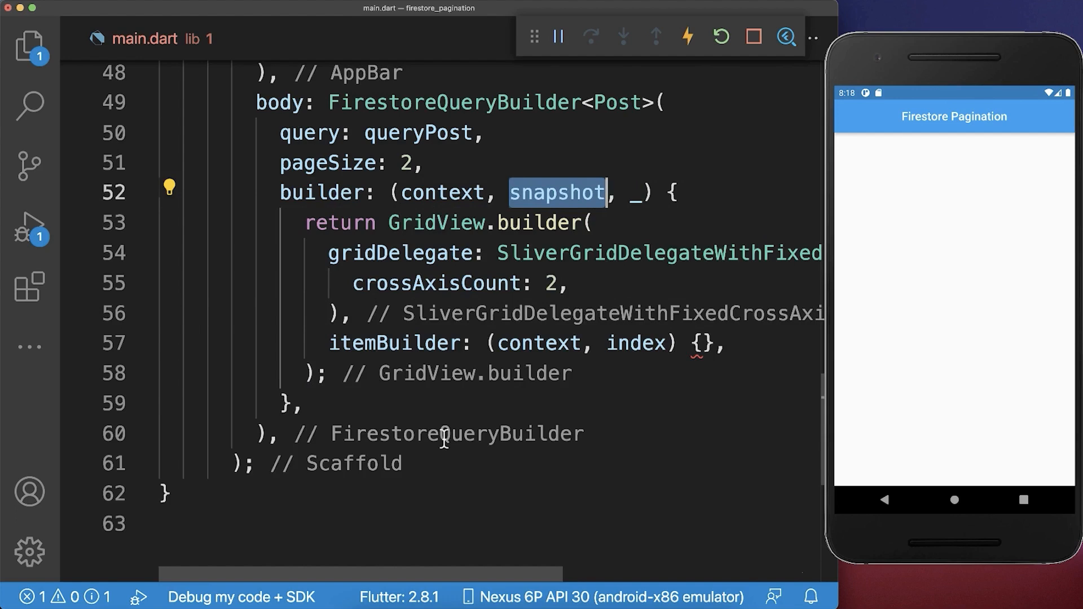
pyautogui.write('itemCount: snapshot.docs.length,')
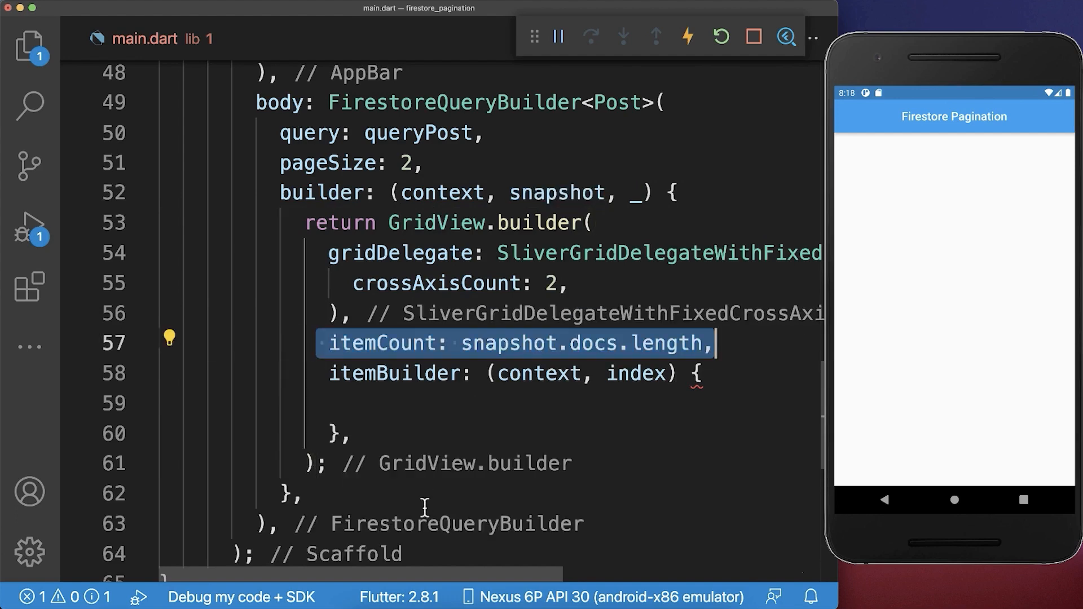
pyautogui.moveTo(915, 267)
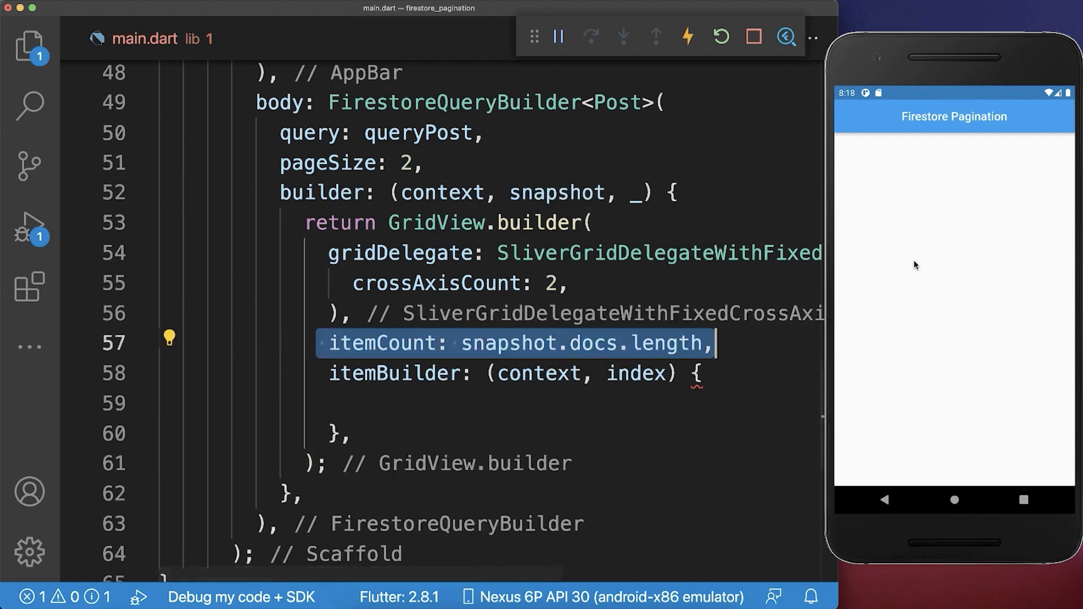
# In the itemBuilder read snapshot.docs[index].data() and return buildPost(post)
pyautogui.write('final post = snapshot.docs[index].data(')
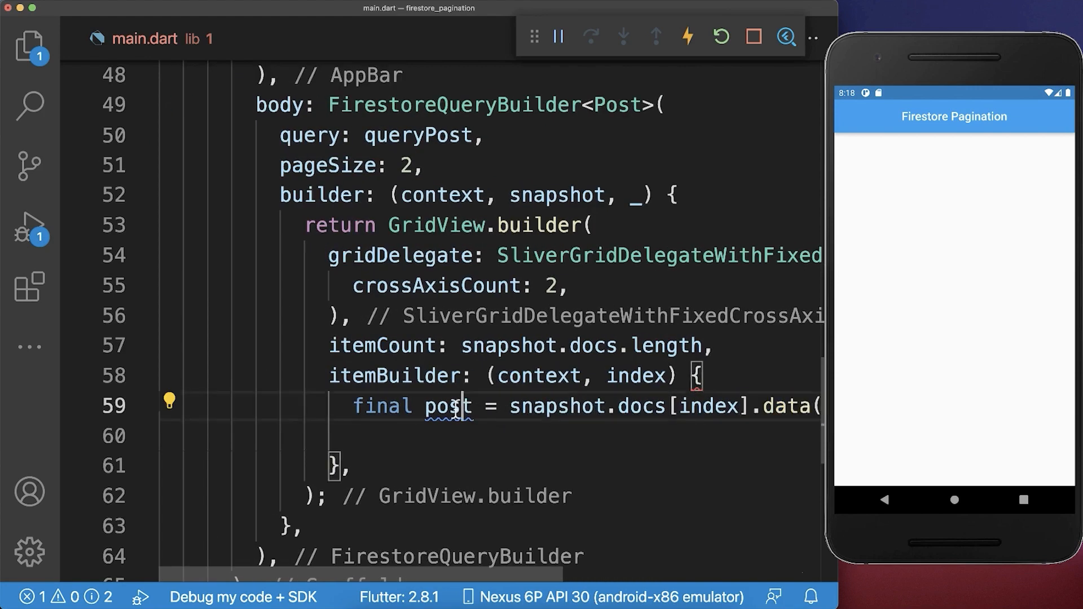
pyautogui.write('return buildPost(post);')
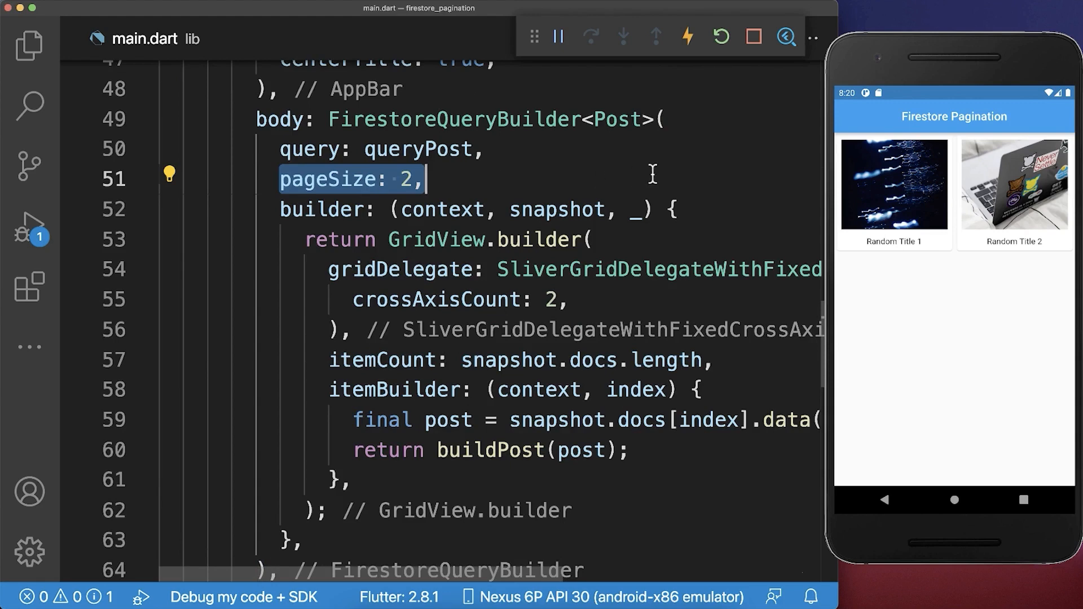
pyautogui.moveTo(703, 304)
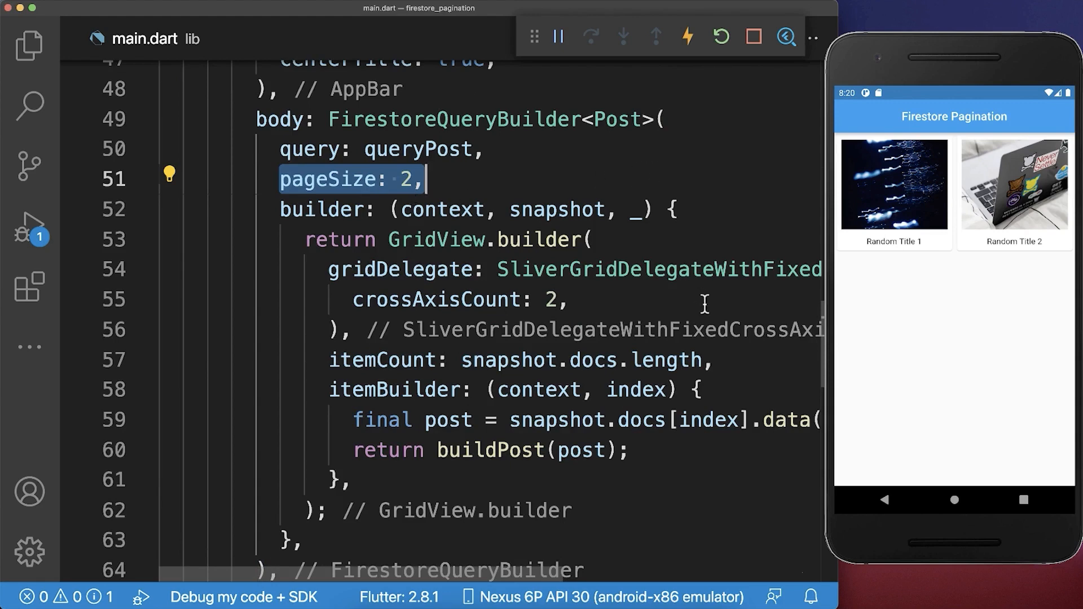
# Hot reload with pageSize: 2 so Random Title 1 and 2 show as a two-column grid
pyautogui.scroll(-3)
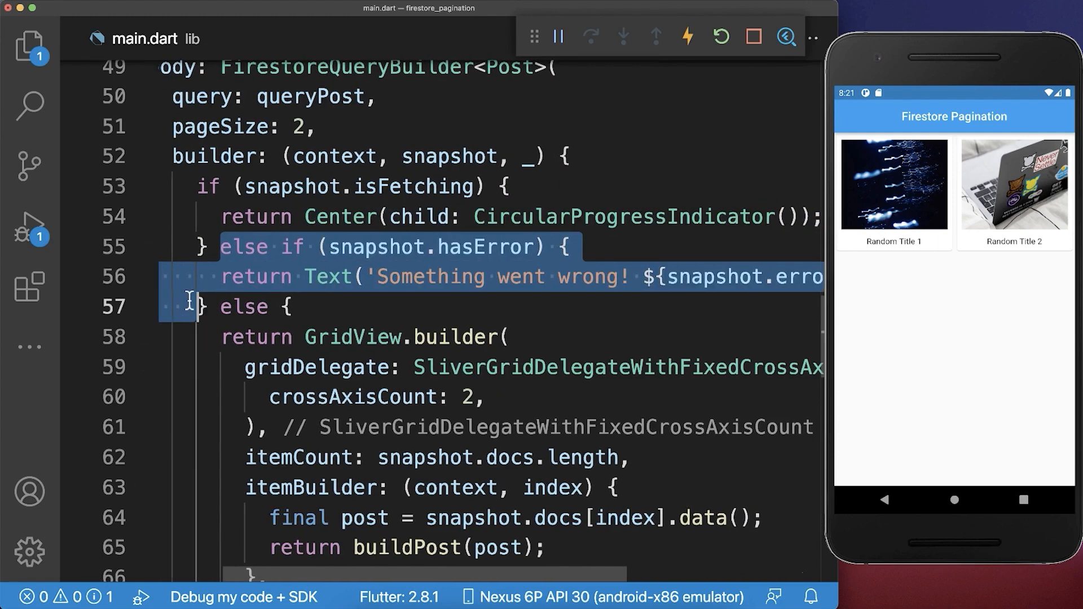
pyautogui.moveTo(202, 383)
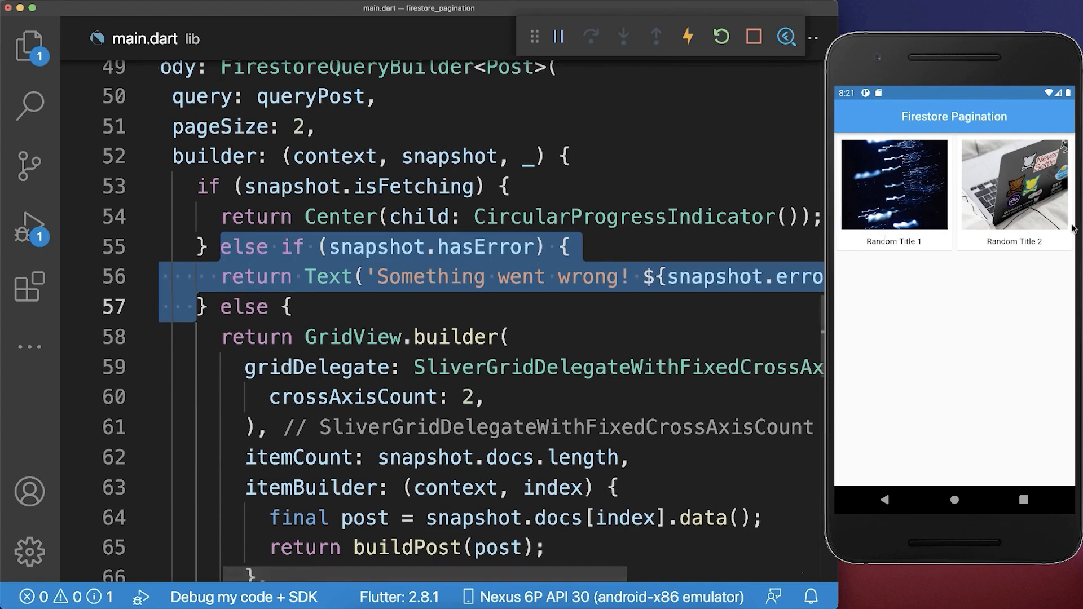
pyautogui.moveTo(947, 286)
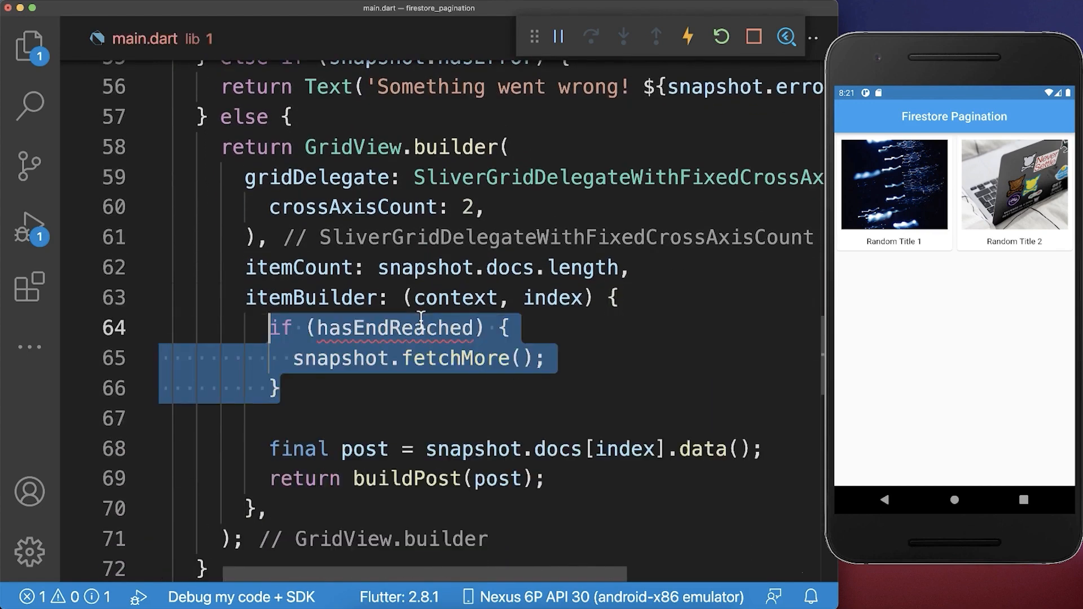
# Add if (hasEndReached) { snapshot.fetchMore(); } above the post line in itemBuilder
pyautogui.click(275, 387)
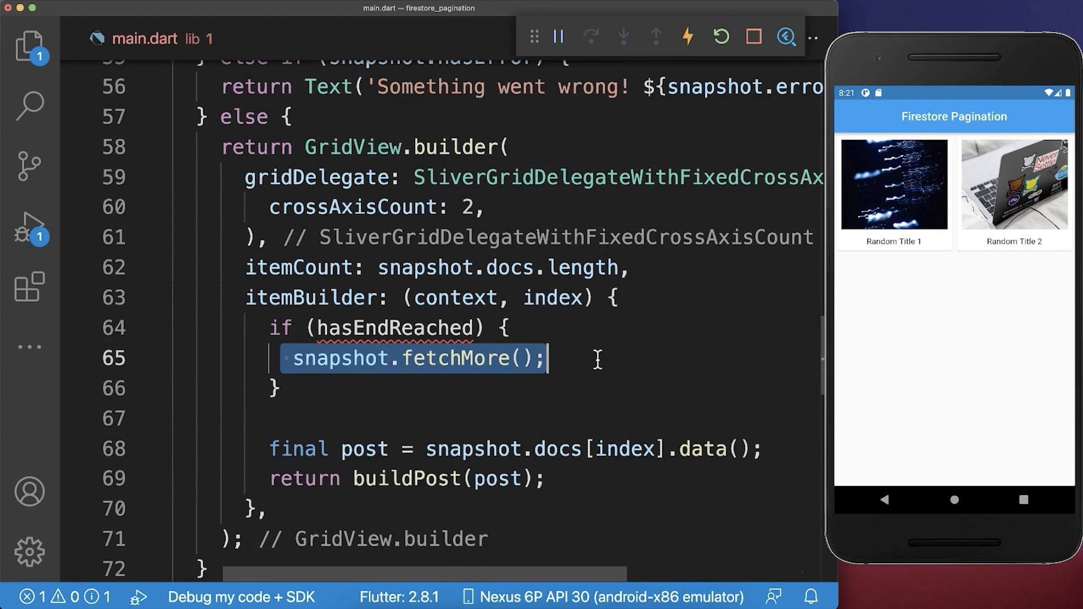
pyautogui.doubleClick(395, 327)
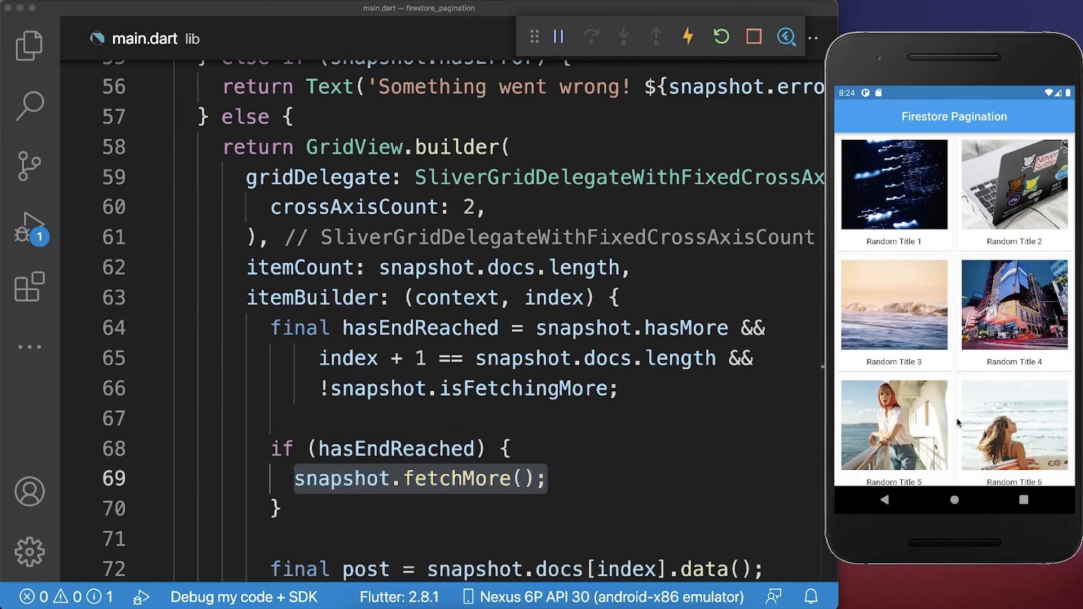
# Define hasEndReached from hasMore, last index and !isFetchingMore, then scroll the grid past Random Title 52
pyautogui.scroll(-3)
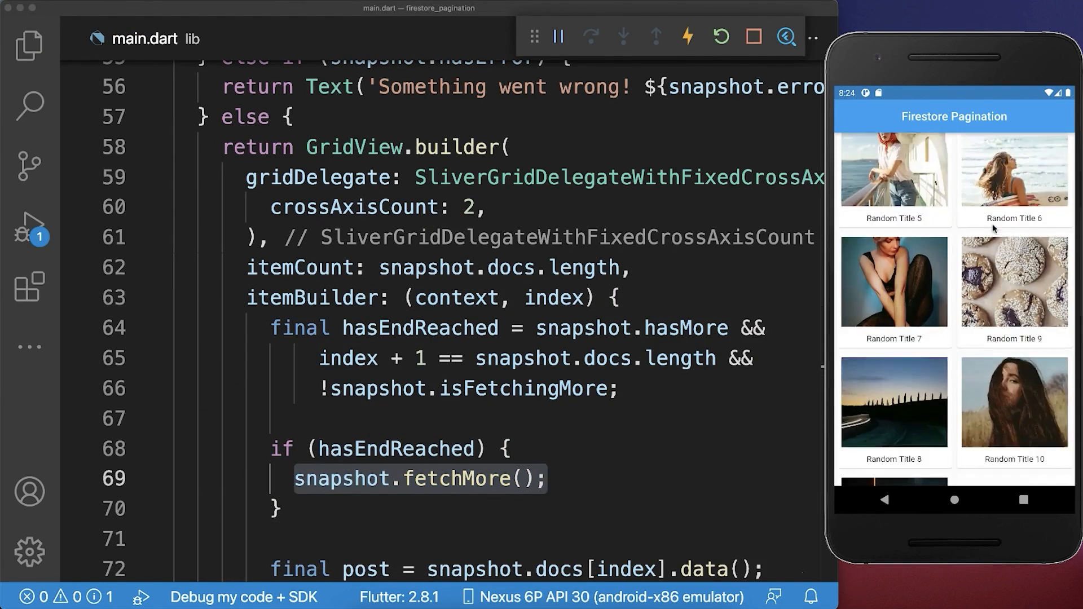
pyautogui.scroll(-3)
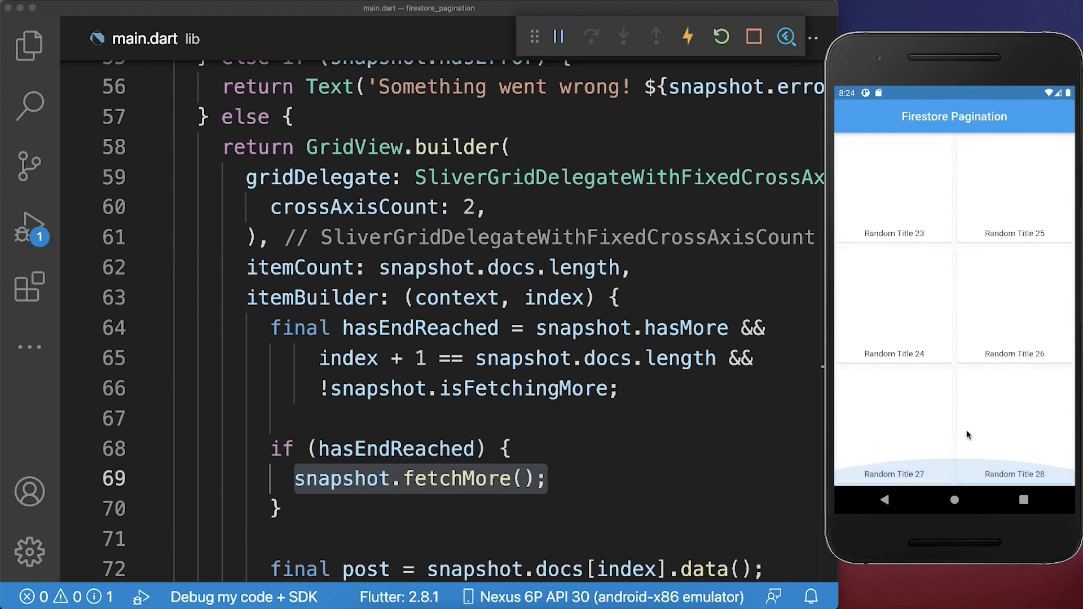
pyautogui.scroll(-3)
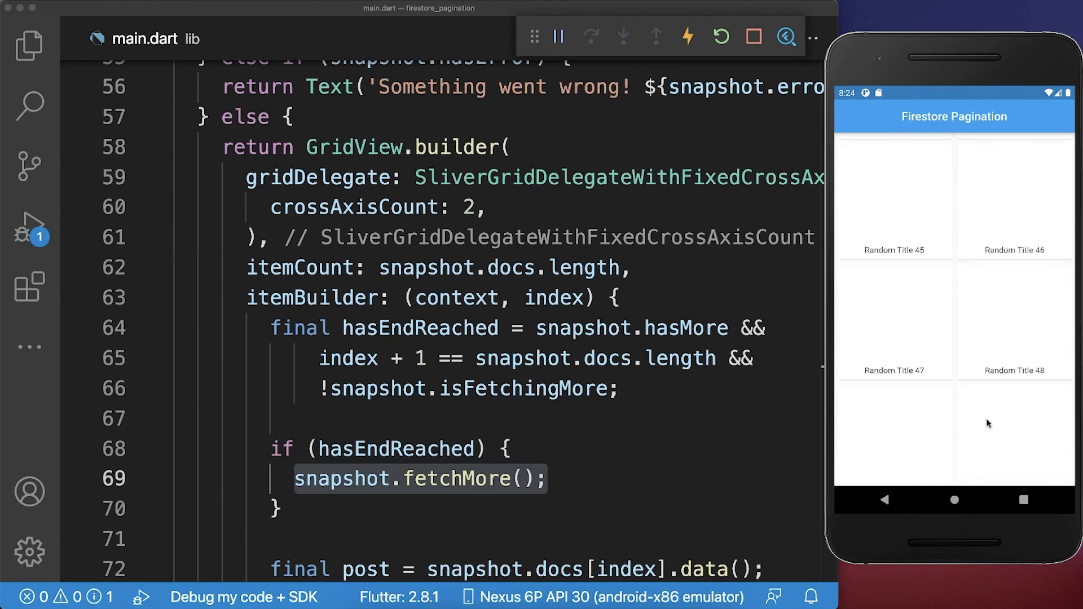
pyautogui.scroll(-3)
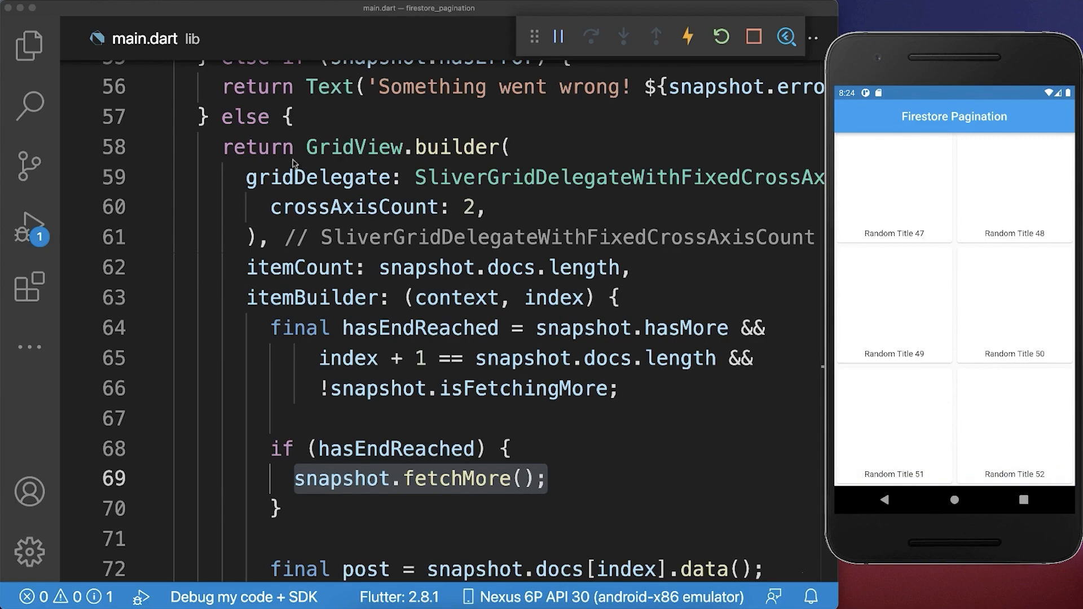